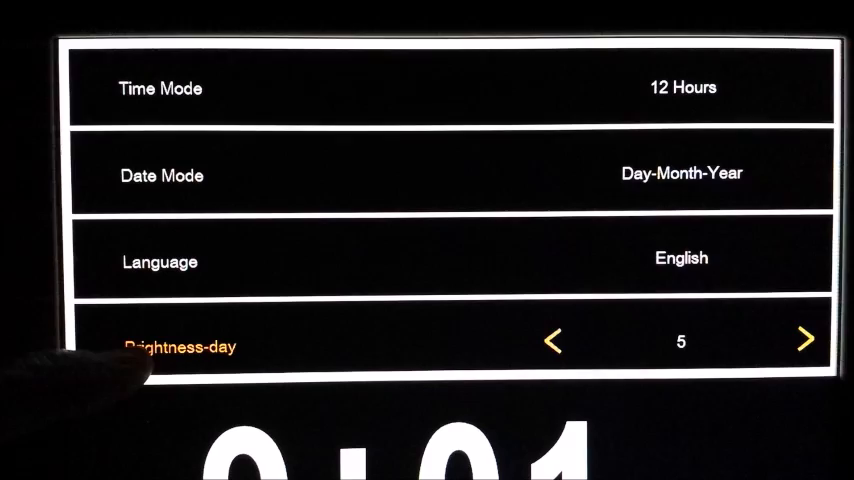
- Lower Brightness-day from 5 to 4, then scroll past Brightness-night (3) down to Contrast
{"action": "left_click", "coordinate": [555, 341]}
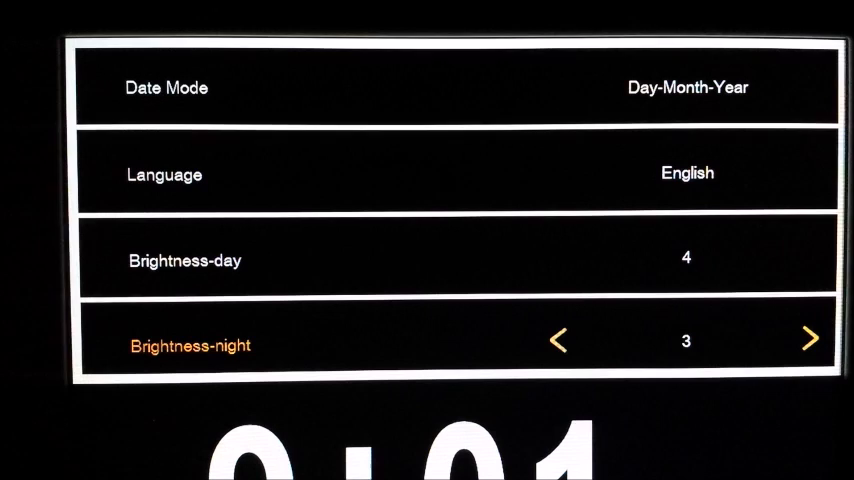
{"action": "scroll", "scroll_direction": "down", "scroll_amount": 3}
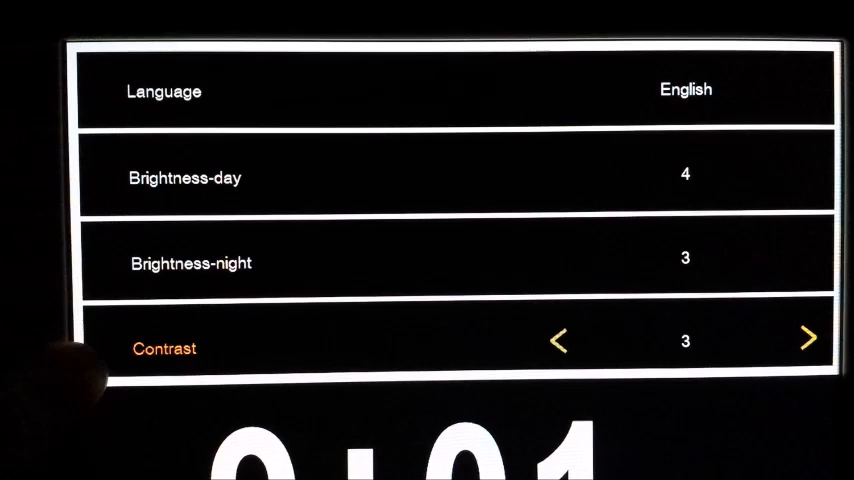